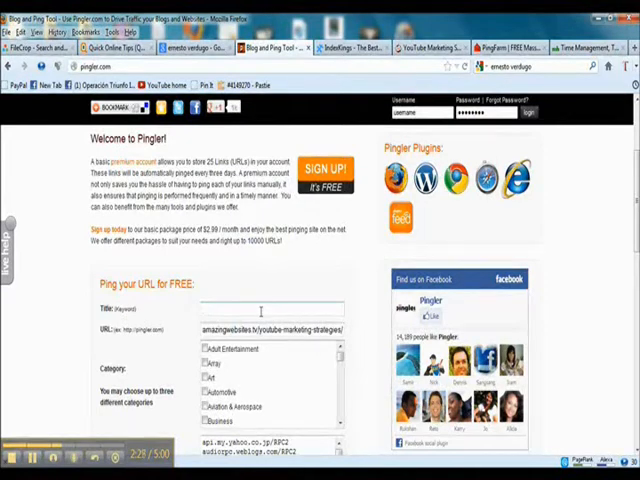
Step: Enter the title 'Youtube Marketing Strategies' and tick the Internet & Online and Marketing categories
text(Youtube Marketing Strategies)
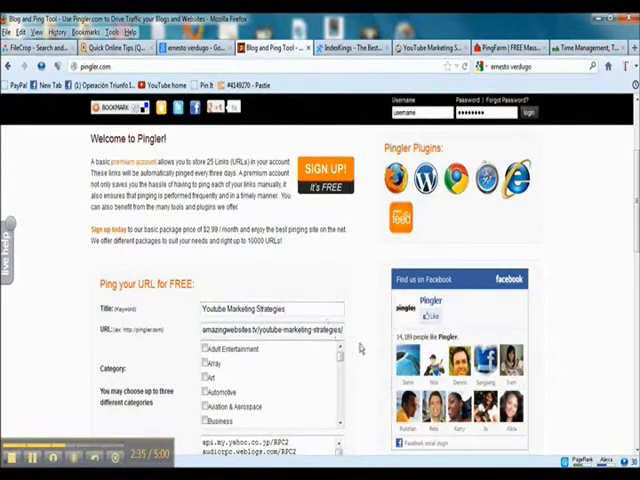
scroll(down, 3)
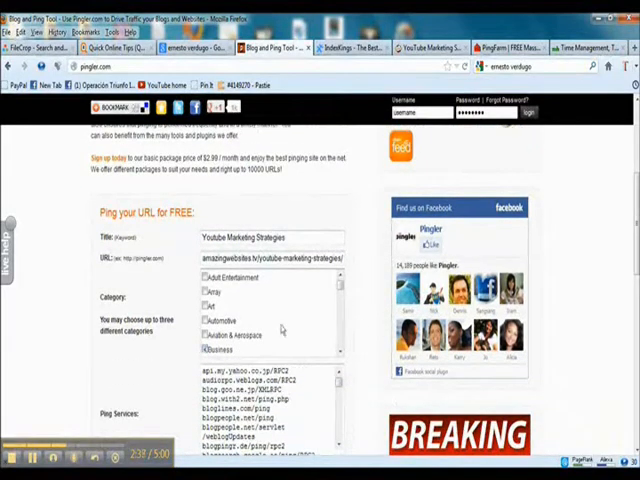
scroll(down, 3)
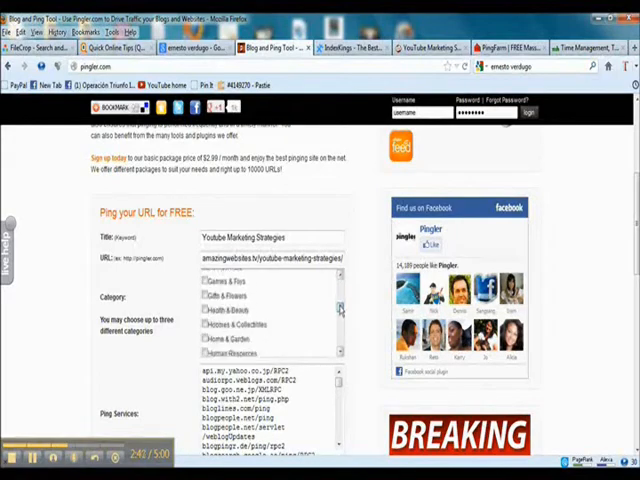
scroll(down, 3)
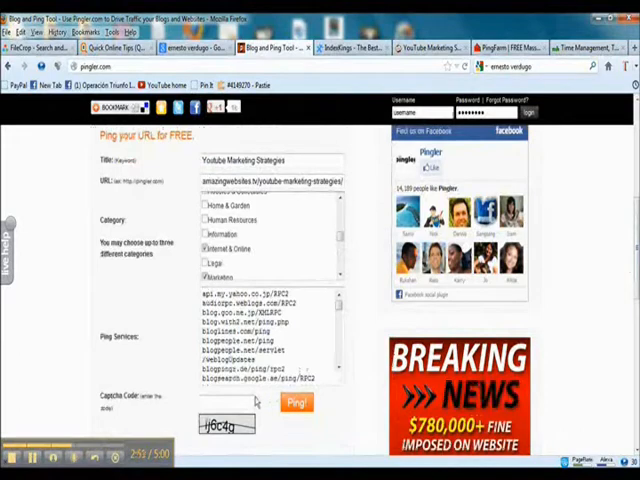
Step: Enter the captcha code and submit the blog post URL with Ping!
click(227, 402)
text(j6c4g)
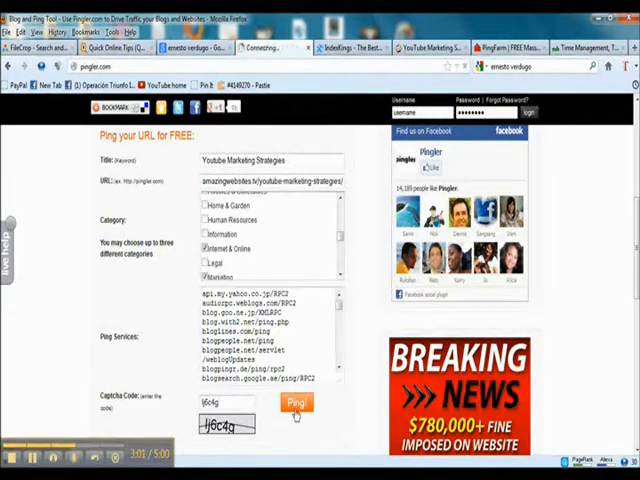
click(295, 403)
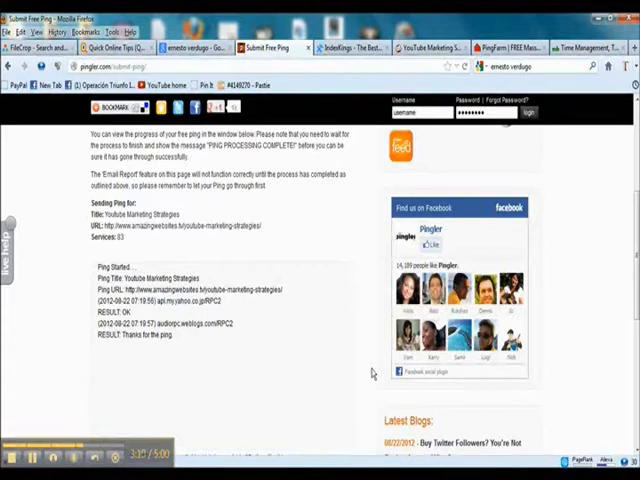
Step: Scroll down to the ping log showing 'Thanks for the ping.' from Google blogsearch and others
scroll(down, 3)
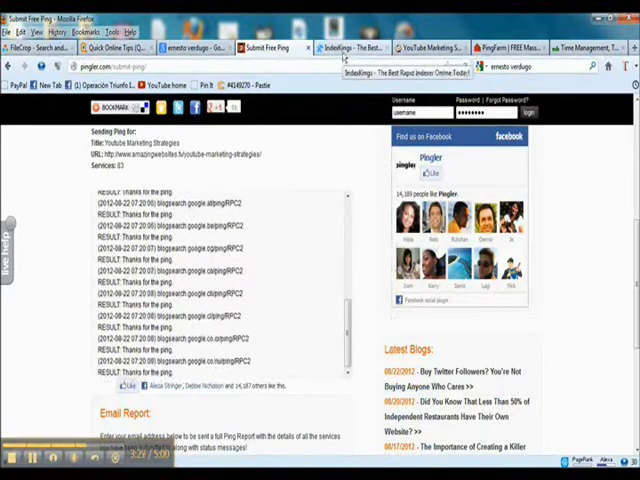
click(345, 47)
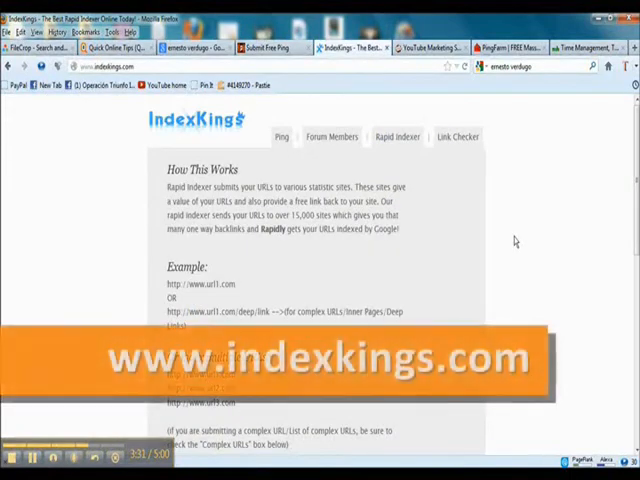
scroll(down, 3)
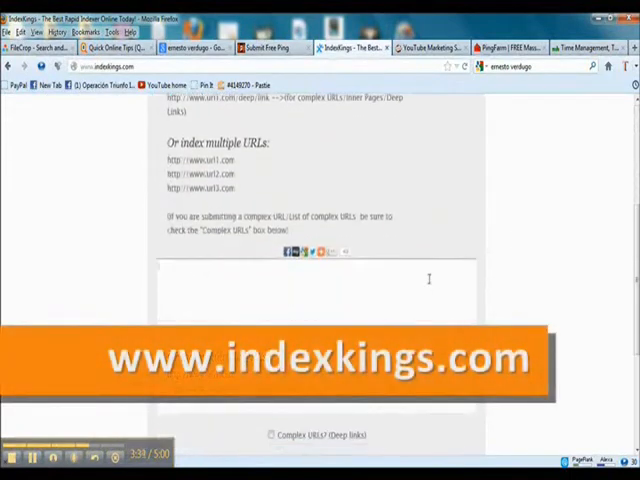
text(http://www.amazingwebsites.tv/youtube-marketing-strategies/)
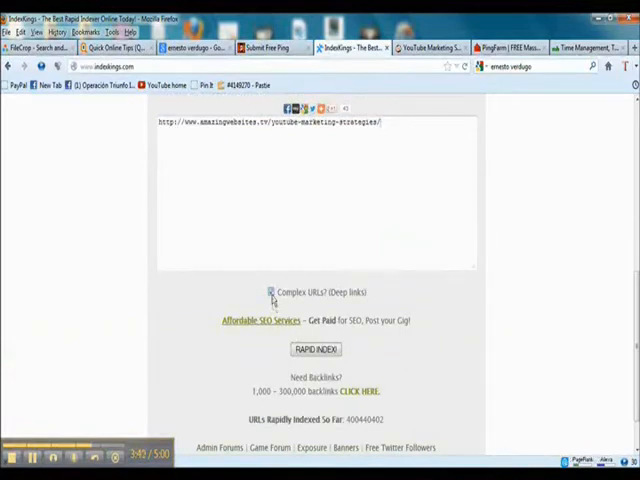
scroll(down, 3)
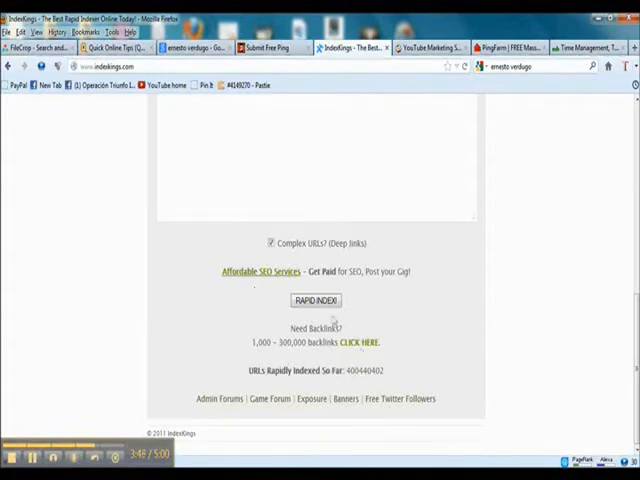
click(315, 300)
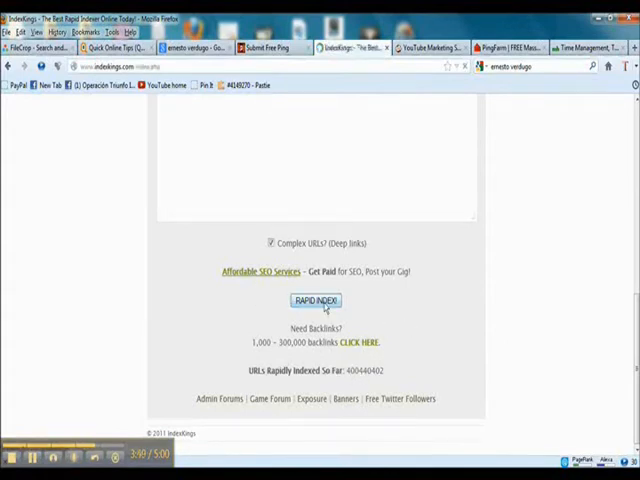
Step: Confirm the RAPID INDEX! submission and load the page sending the URL to 579 sites
click(315, 300)
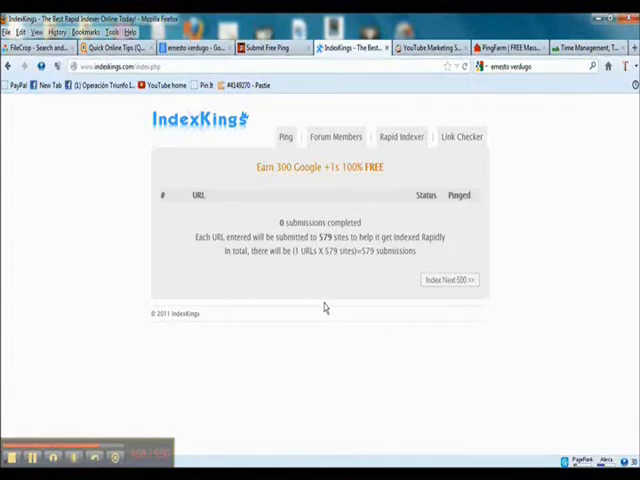
mouse_move(534, 215)
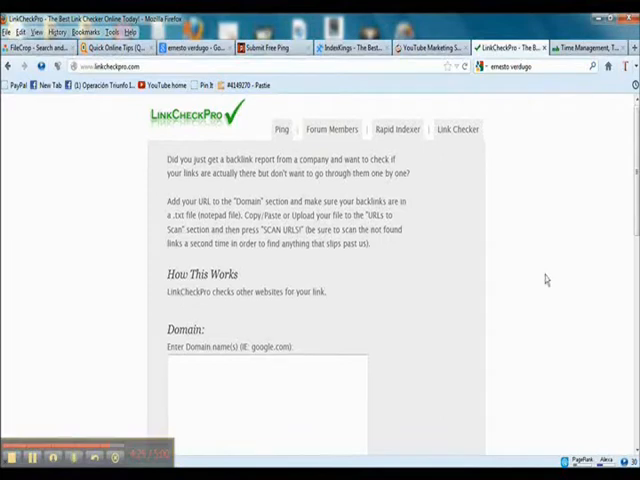
Step: Scroll through LinkCheckPro's empty Domain and URLs to Scan fields, then back to top
scroll(down, 3)
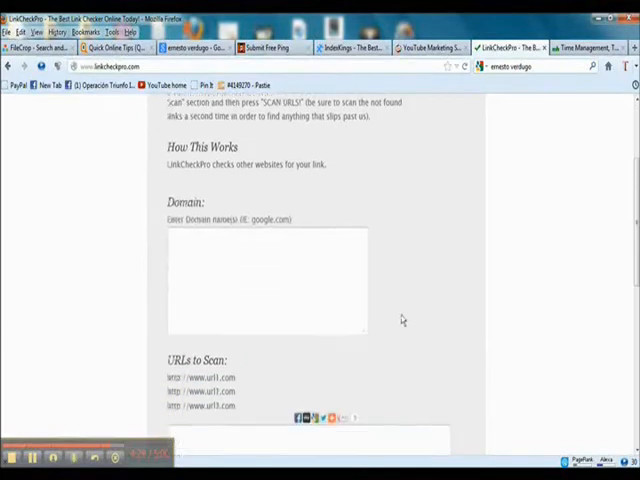
scroll(down, 3)
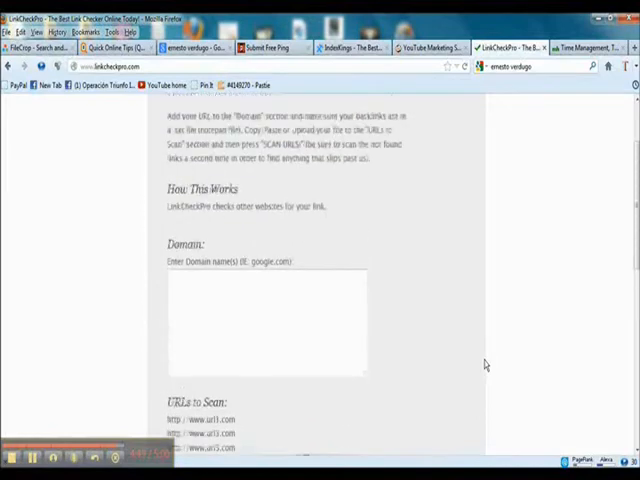
scroll(up, 3)
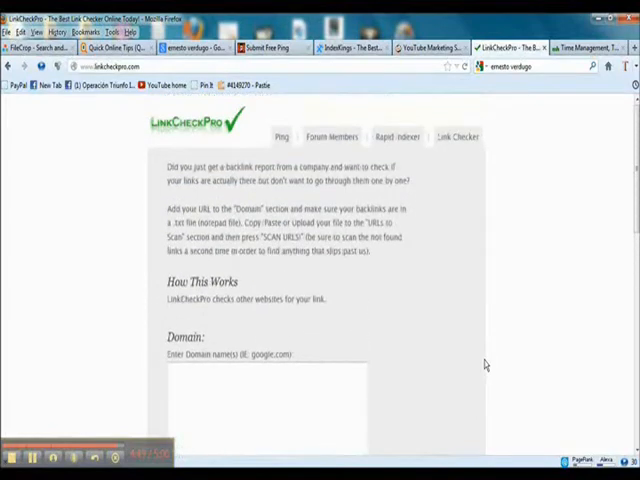